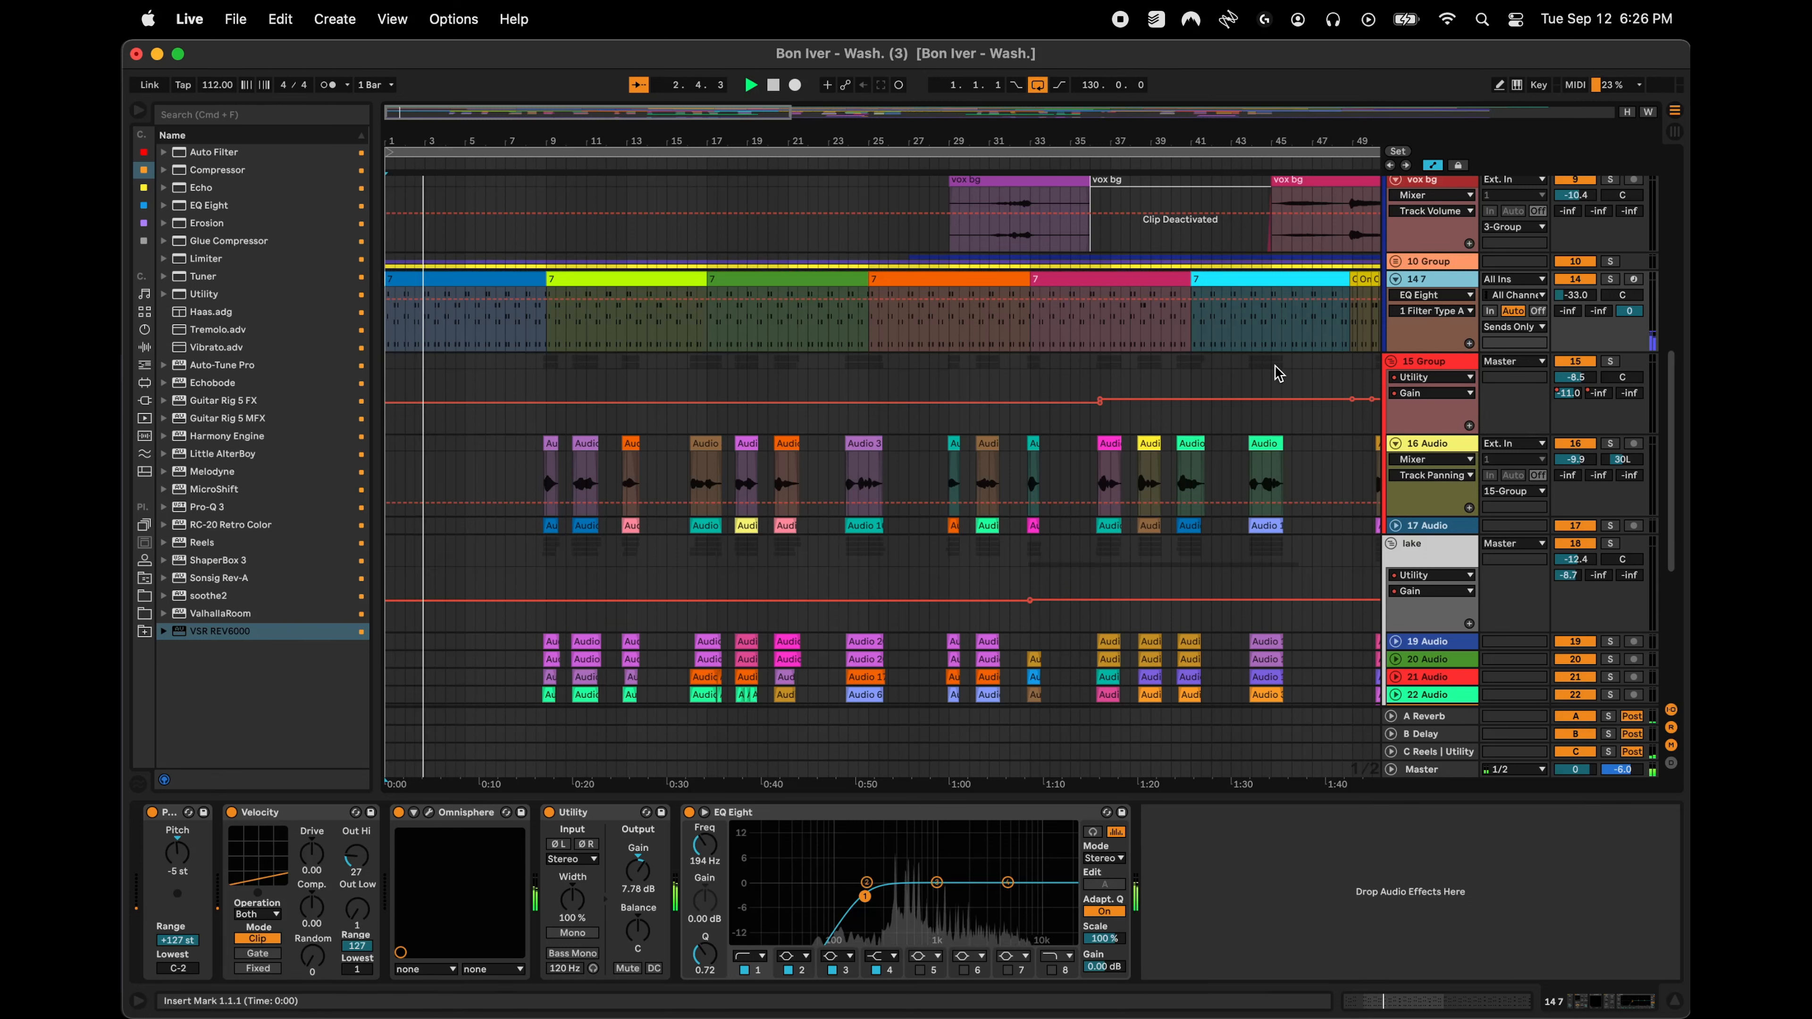
- Start playback of the Wash. remix arrangement and let it run to about bar 21
click(749, 83)
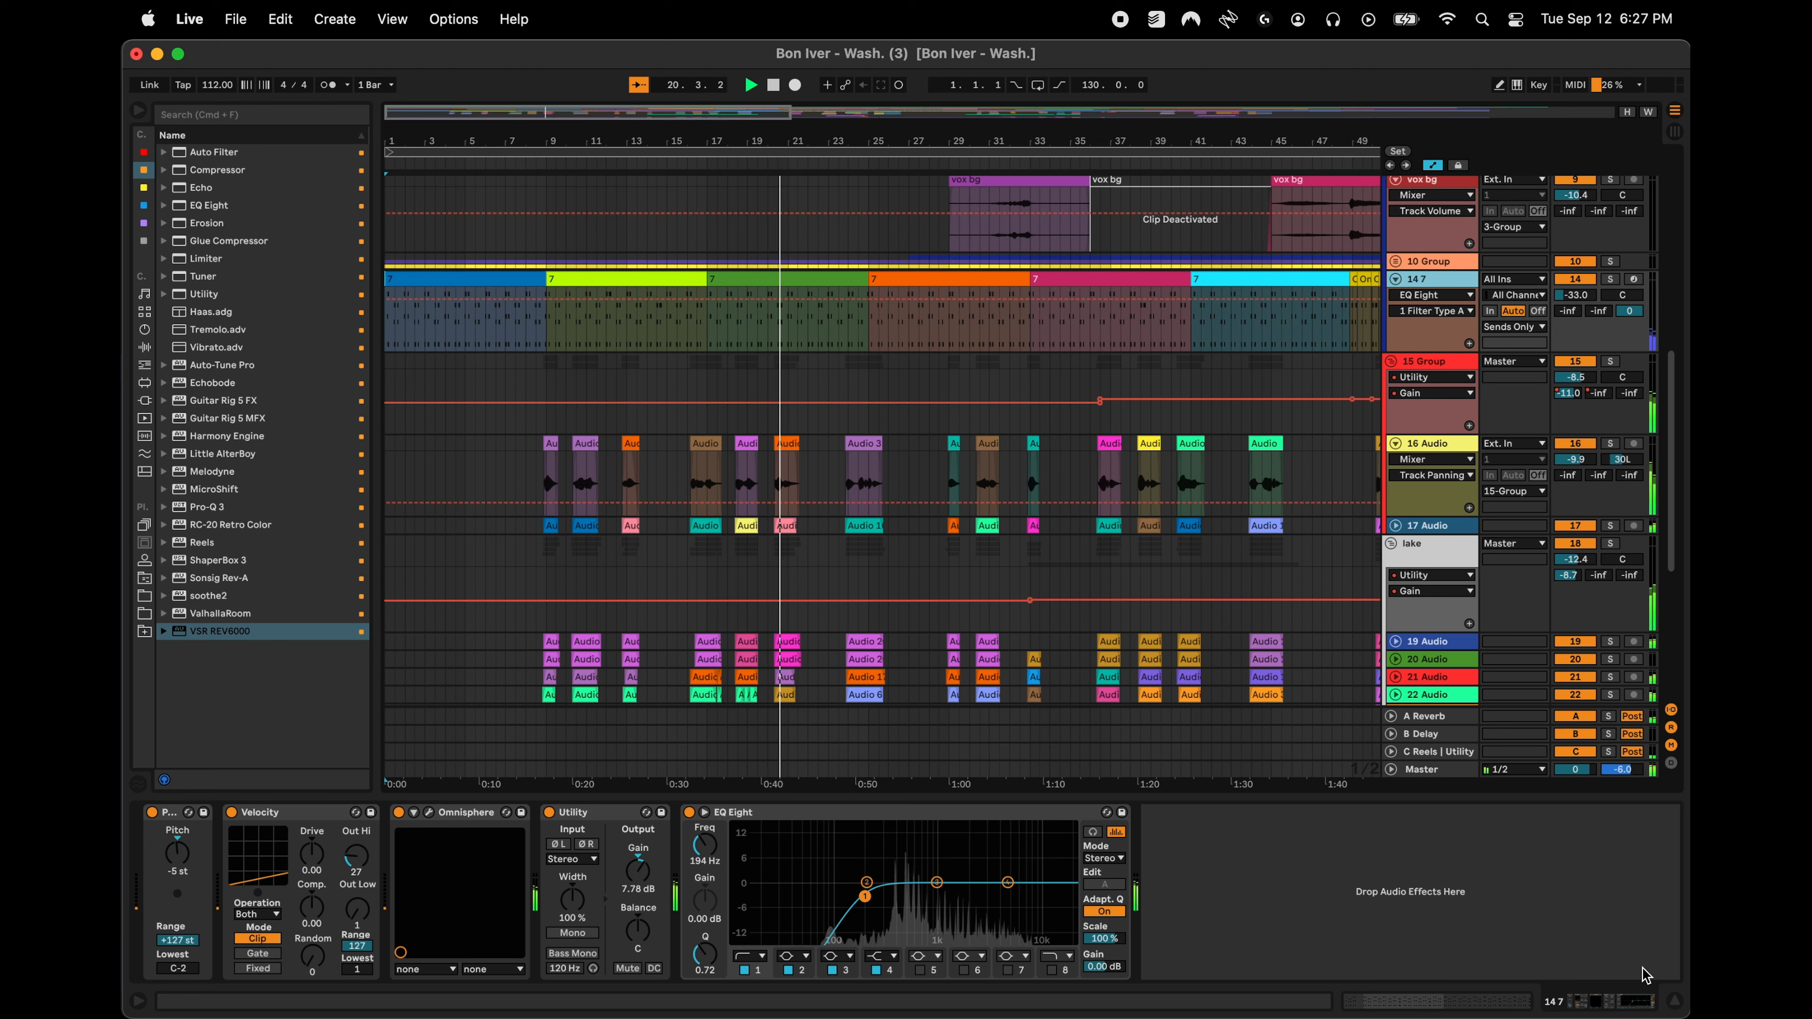
click(750, 84)
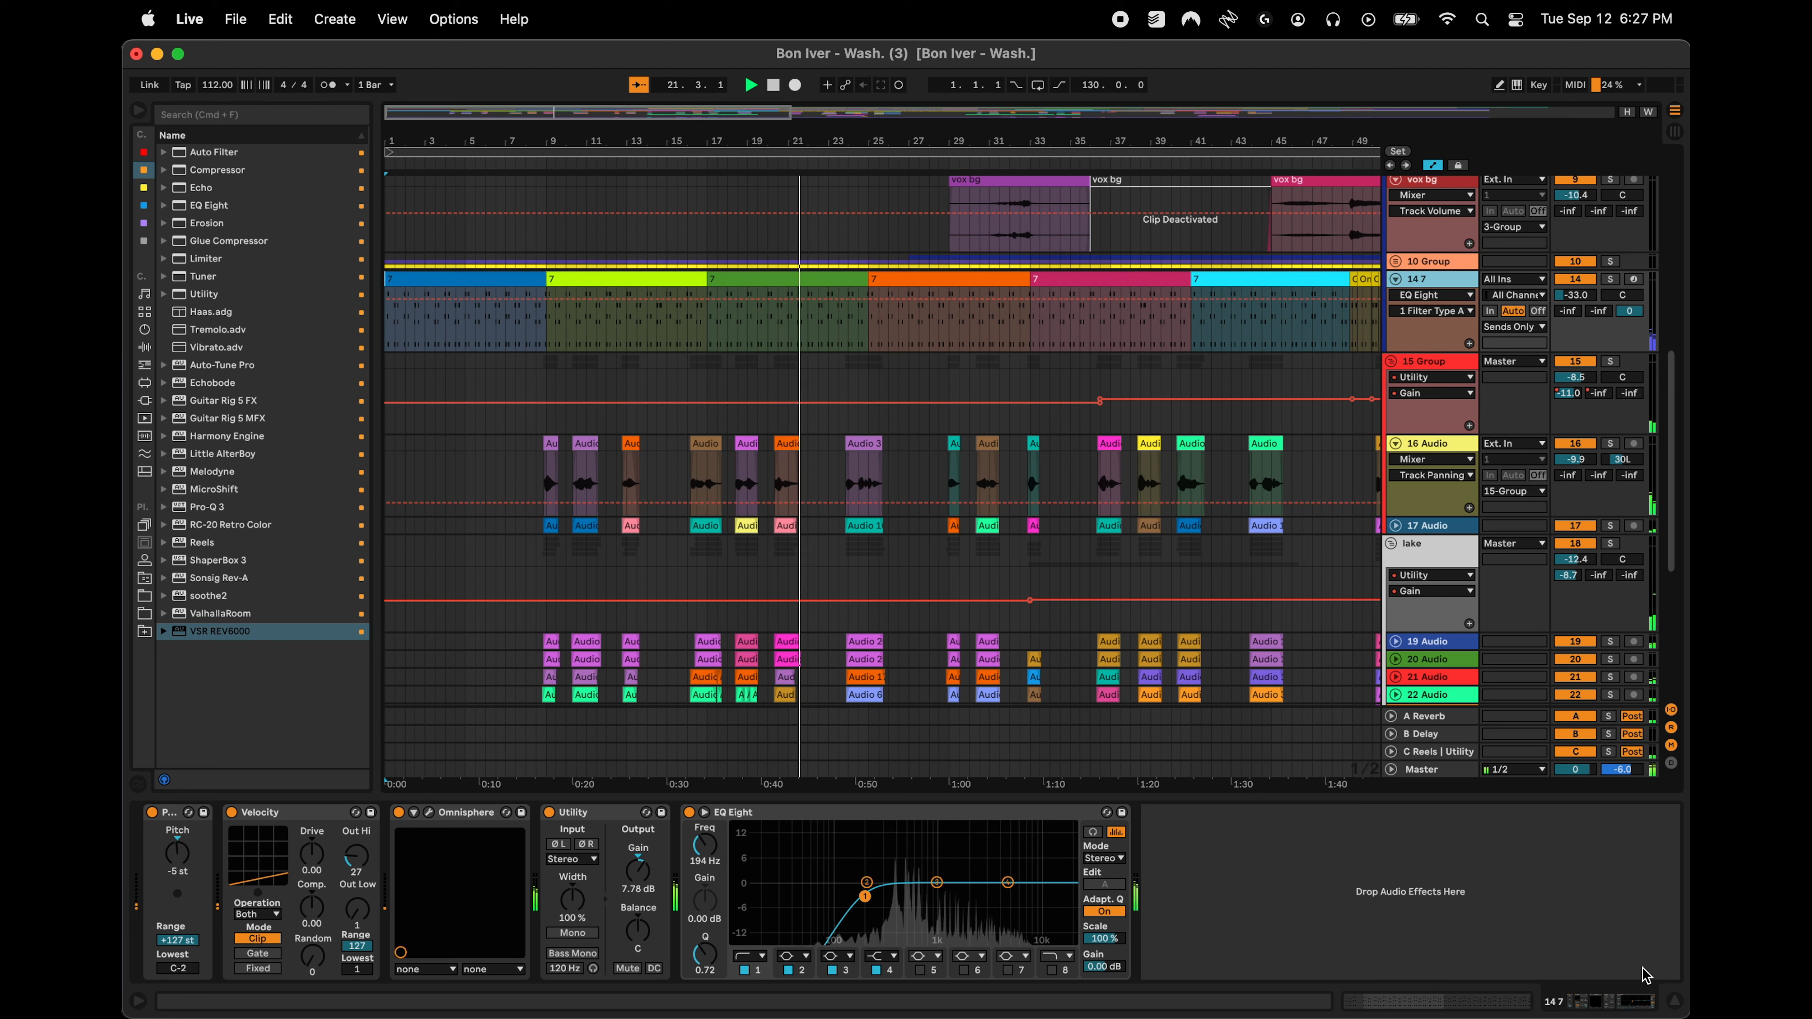